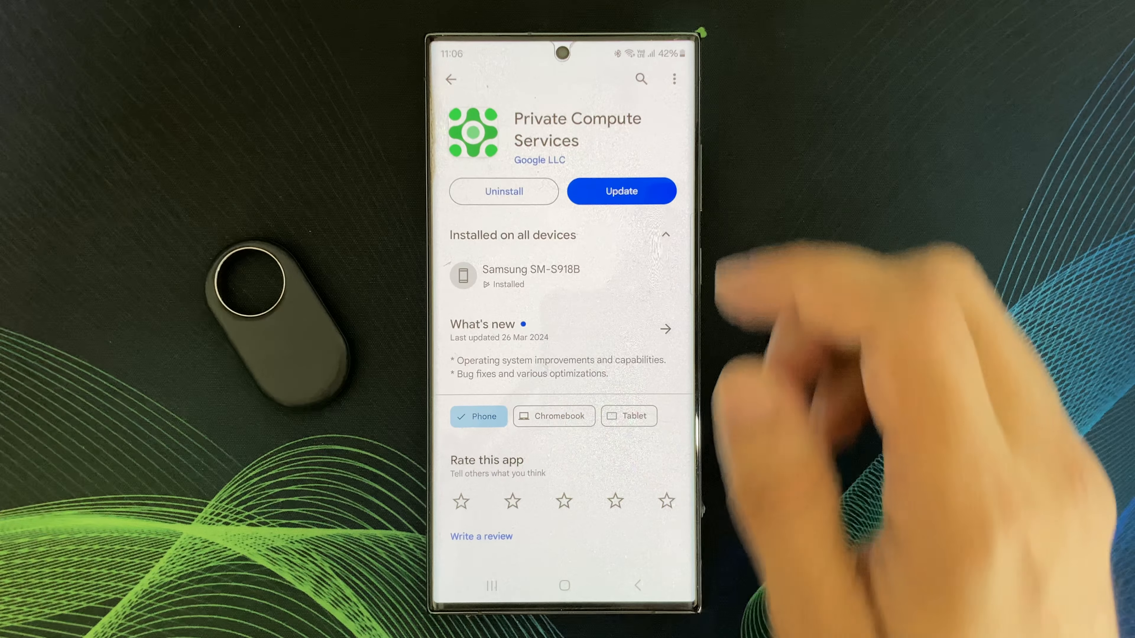
- Start the Private Compute Services update so it downloads and begins installing
{"action": "left_click", "coordinate": [621, 191]}
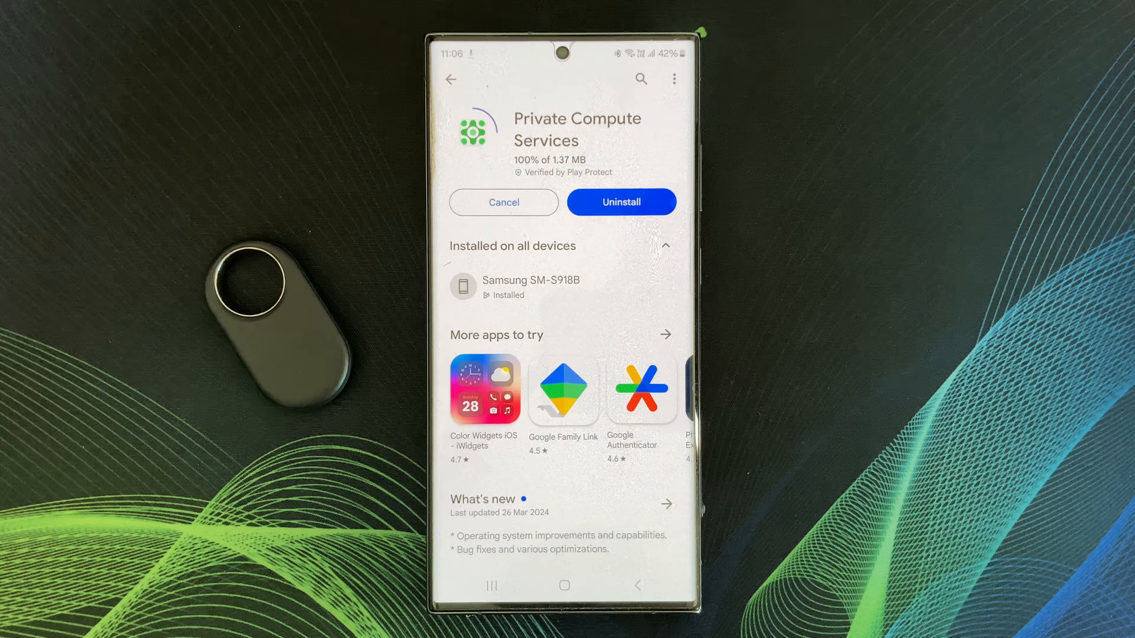
{"action": "left_click", "coordinate": [620, 202]}
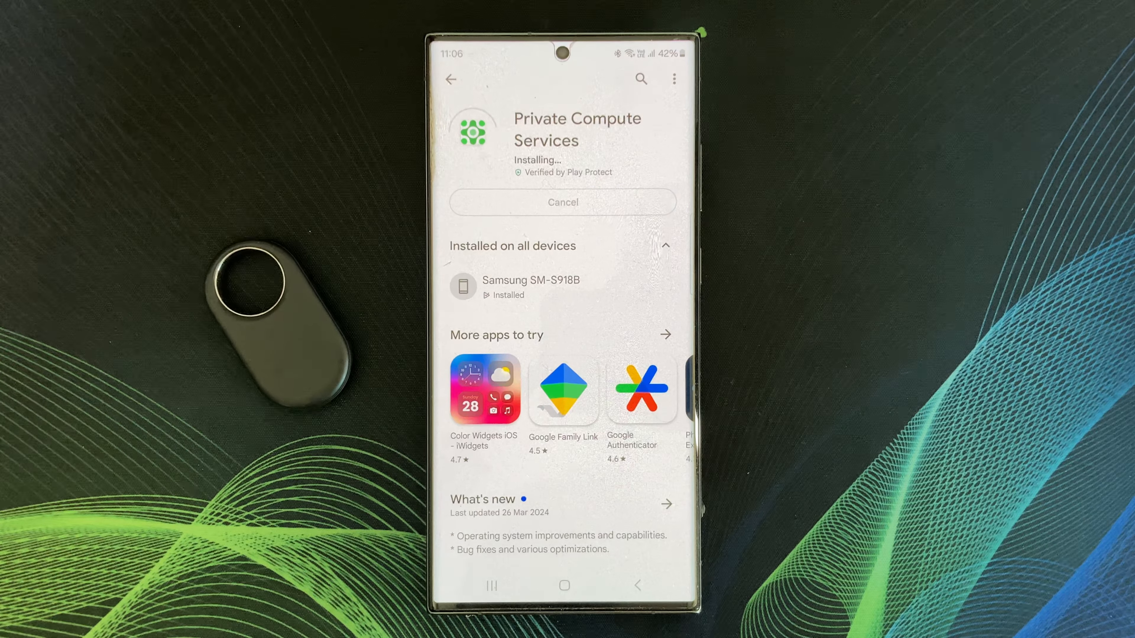